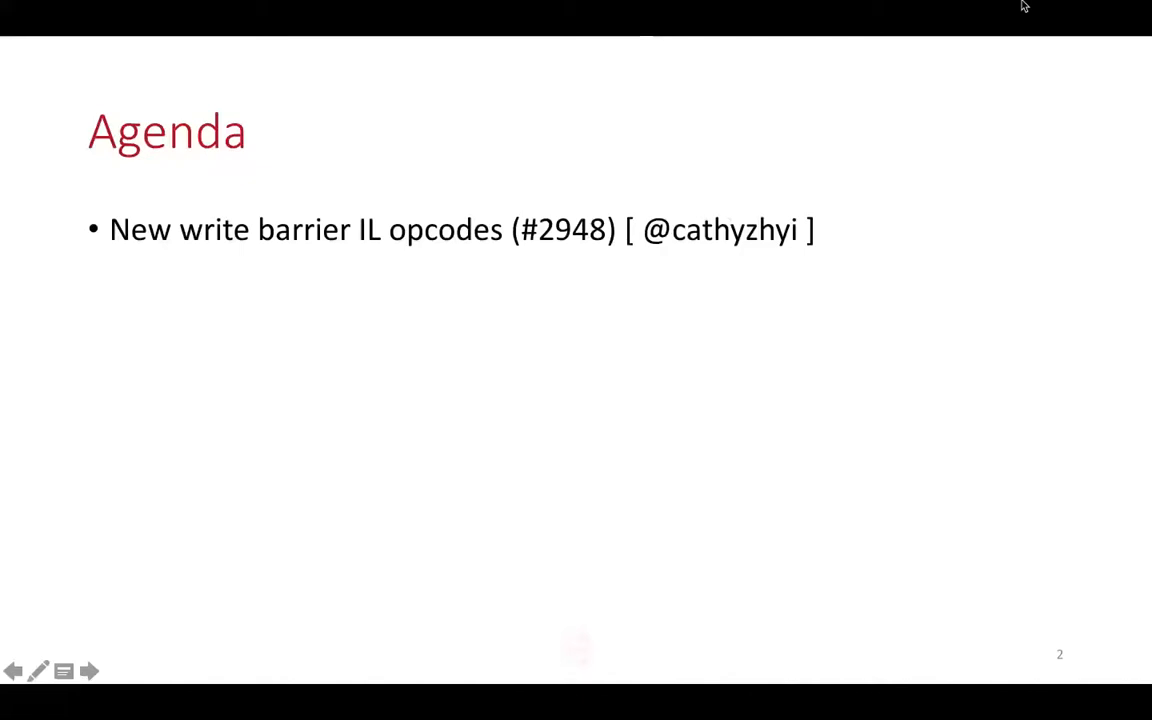
pyautogui.moveTo(592, 528)
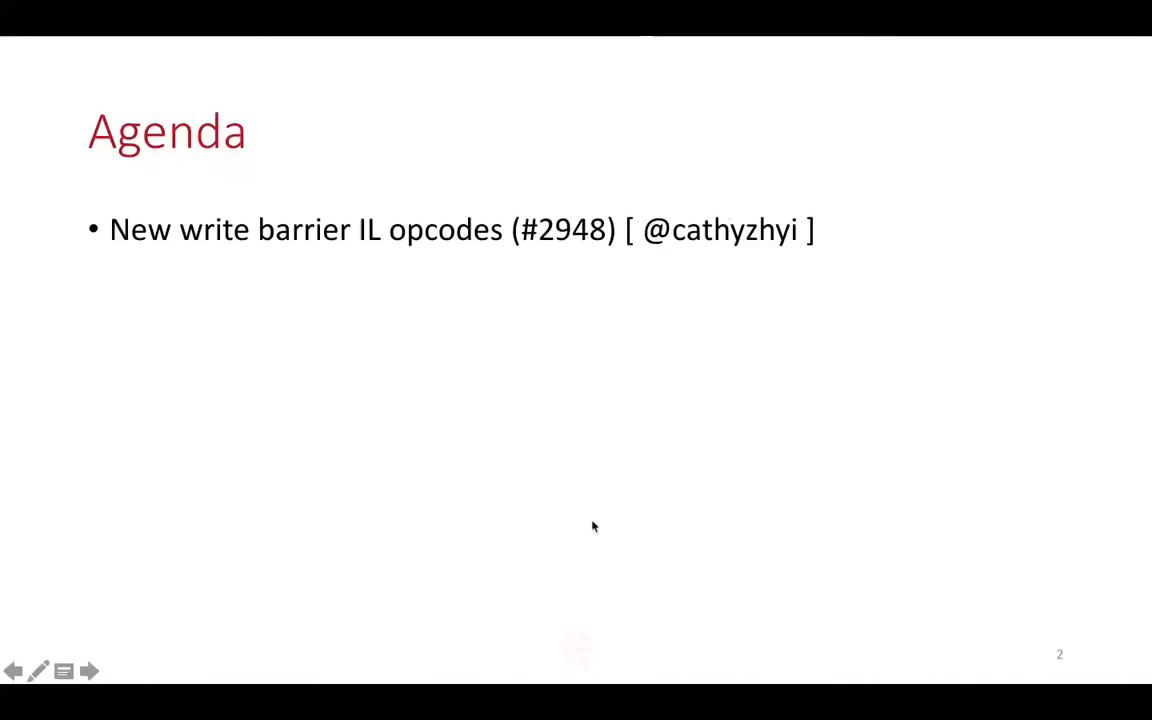
pyautogui.moveTo(598, 696)
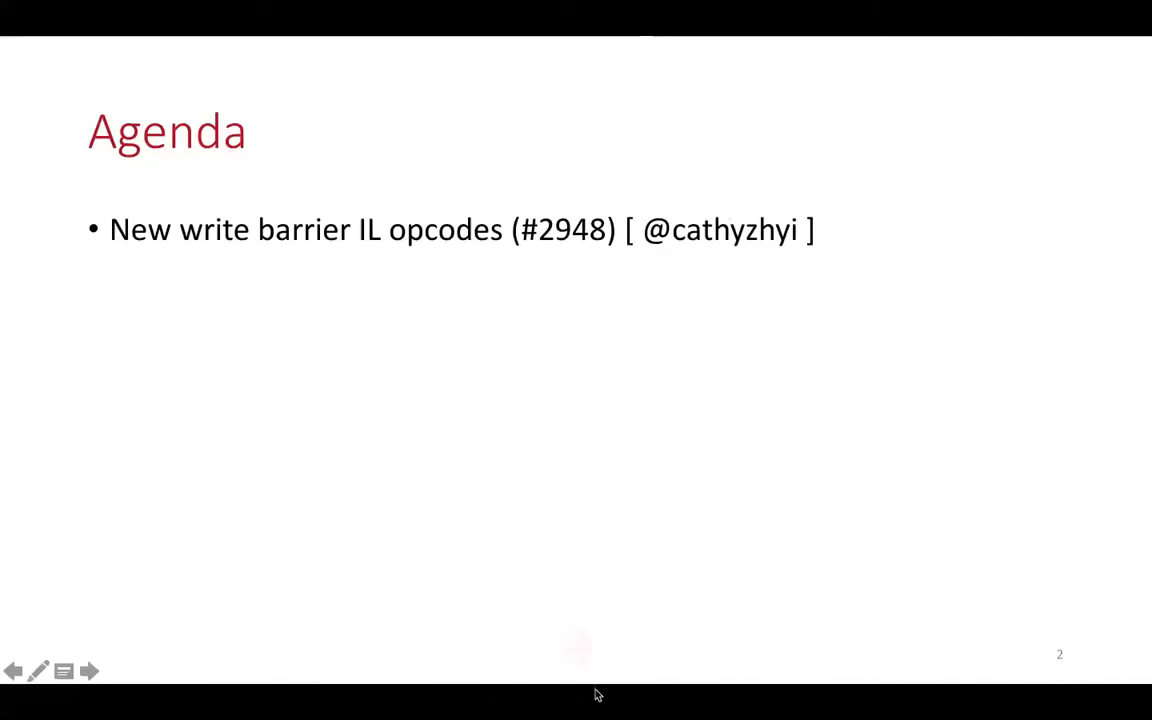
pyautogui.moveTo(612, 708)
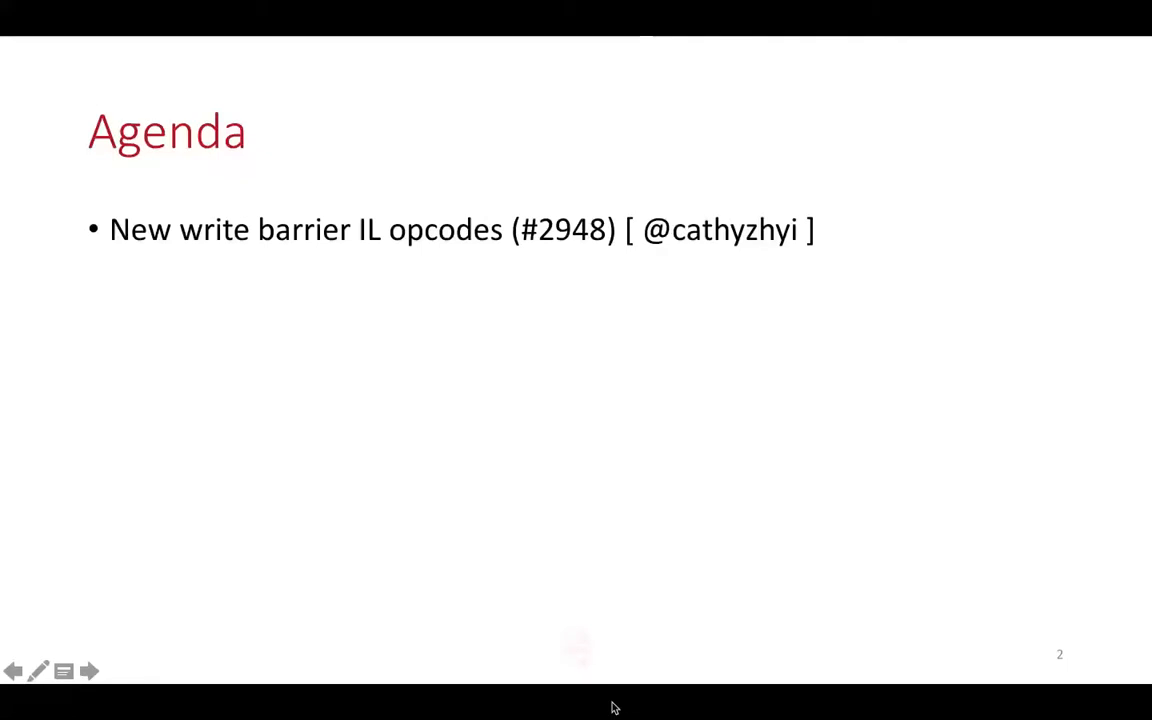
pyautogui.moveTo(700, 712)
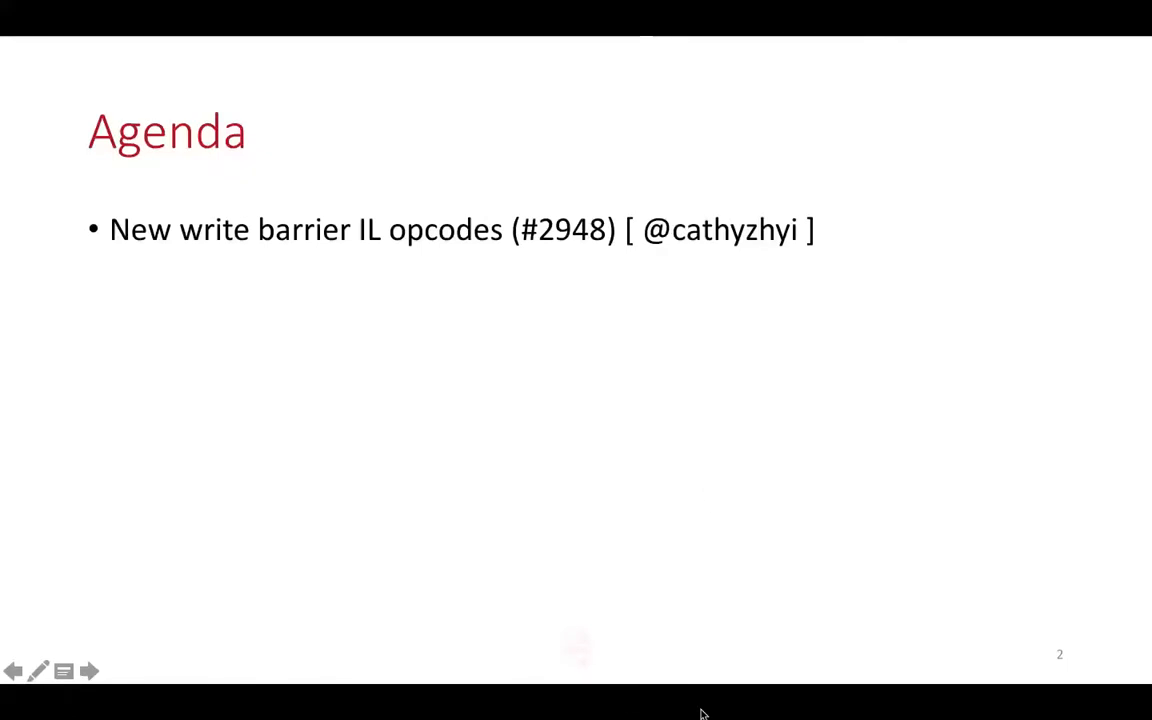
pyautogui.moveTo(152, 520)
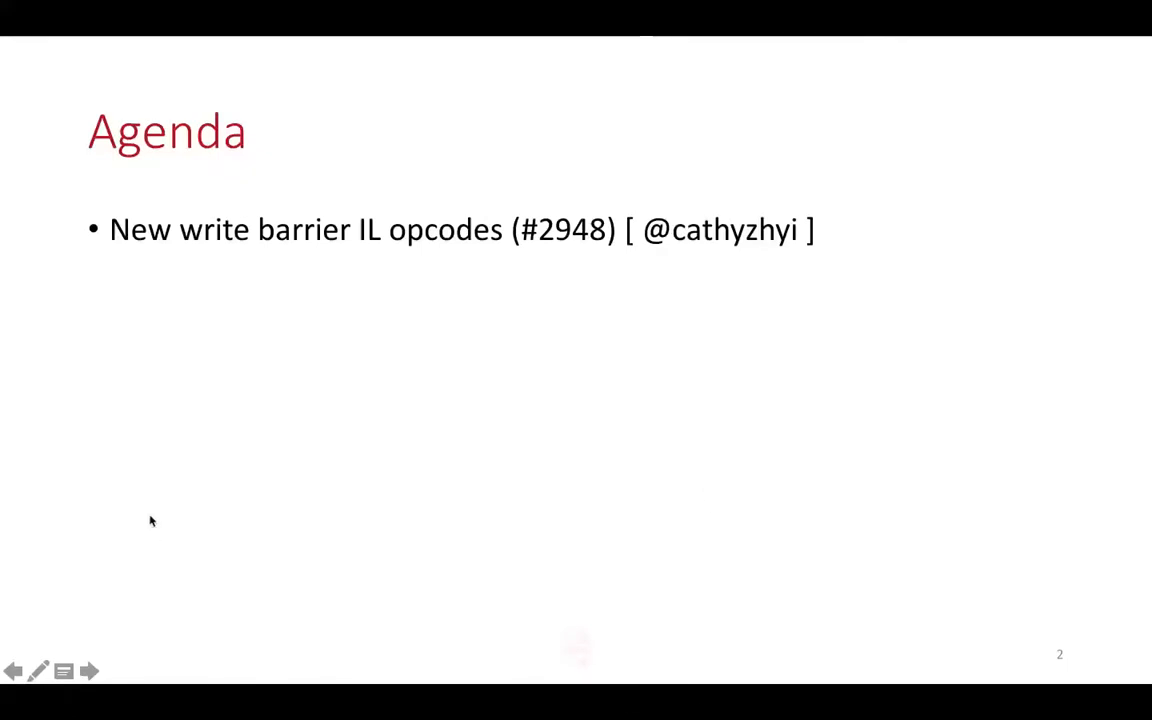
pyautogui.moveTo(128, 208)
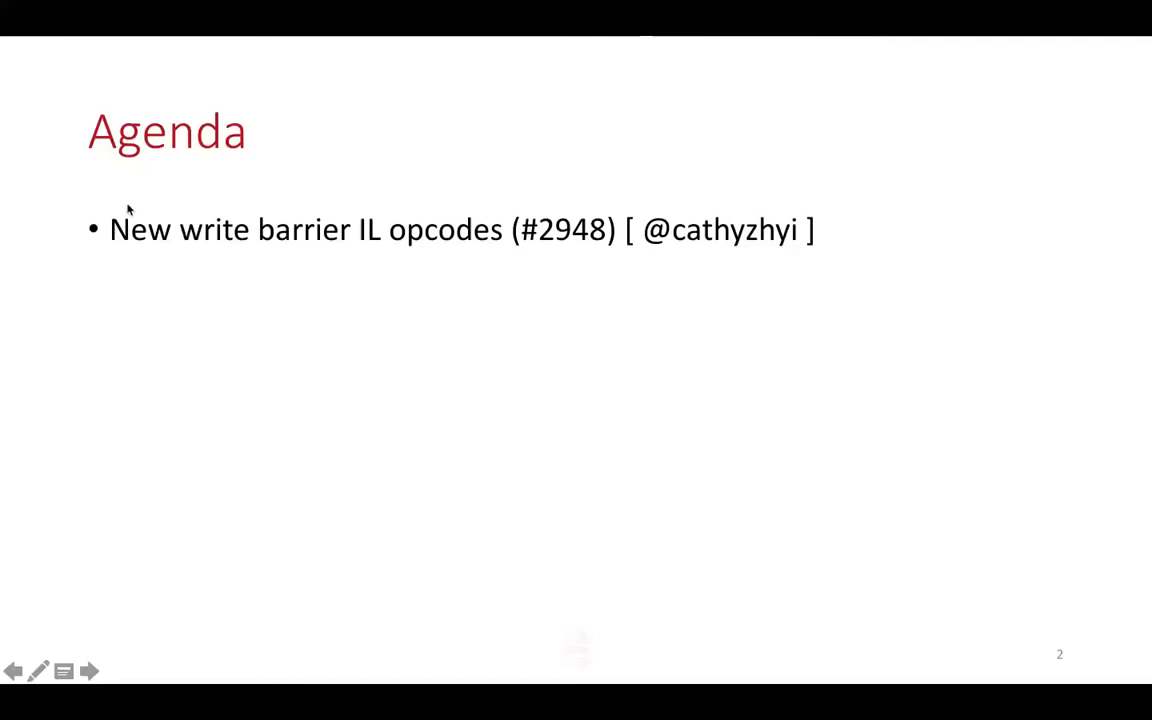
pyautogui.moveTo(410, 644)
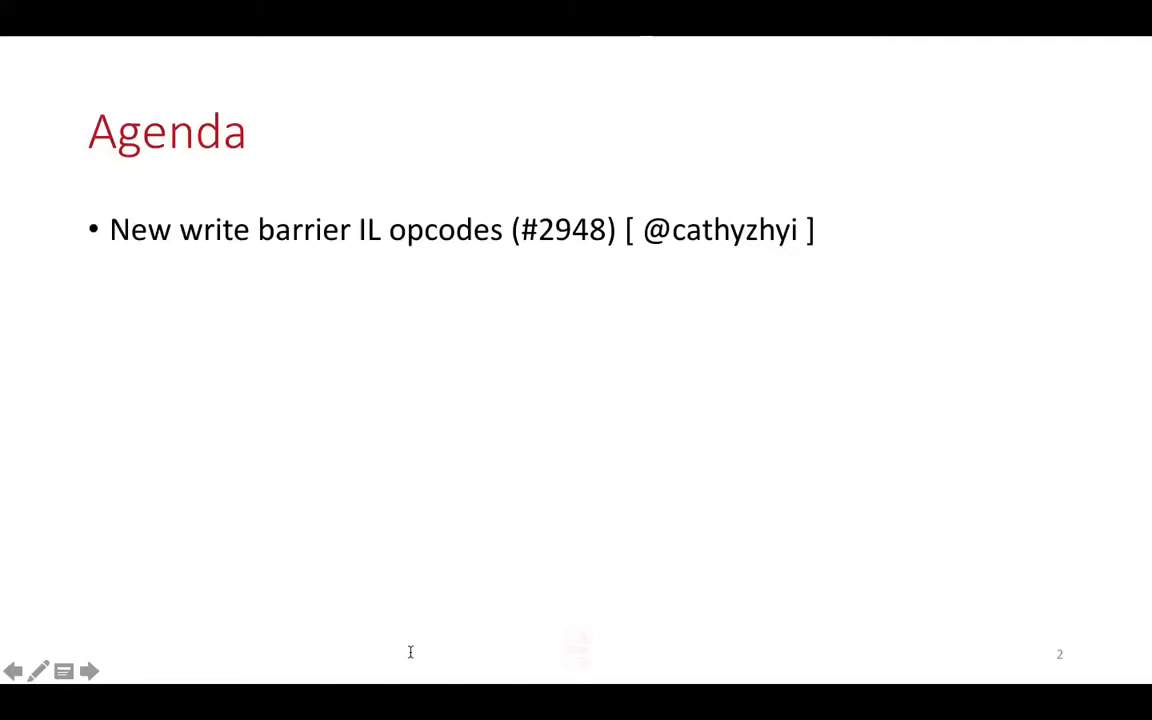
pyautogui.moveTo(460, 600)
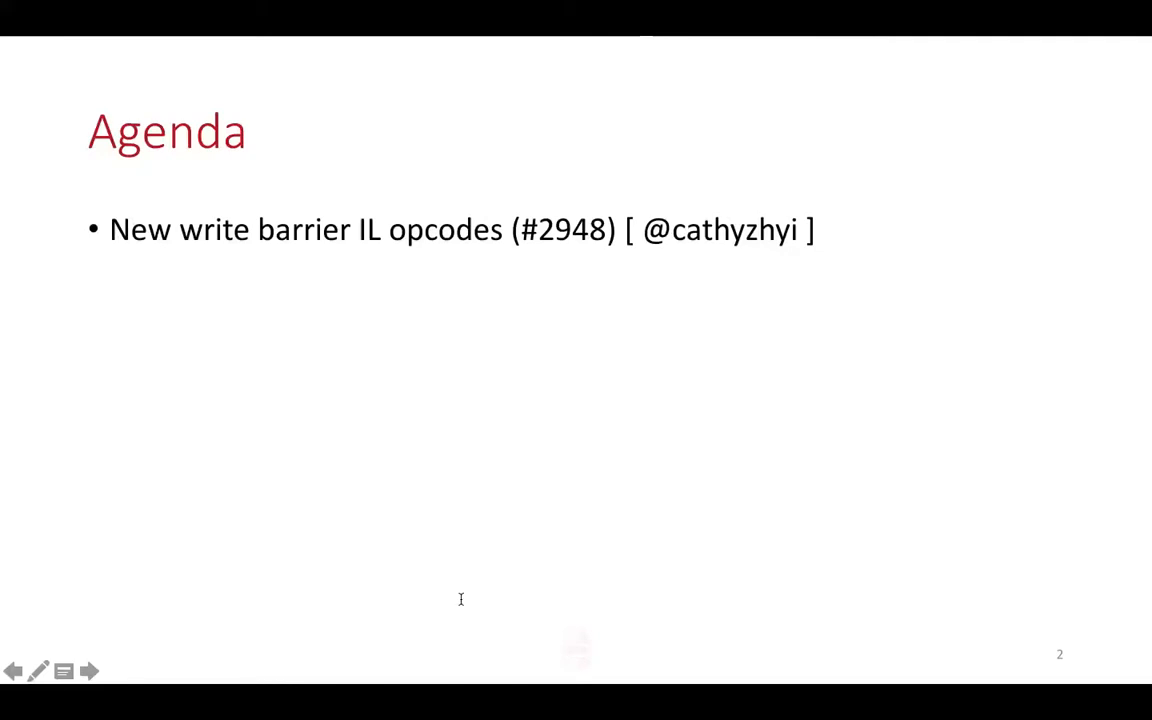
pyautogui.moveTo(572, 660)
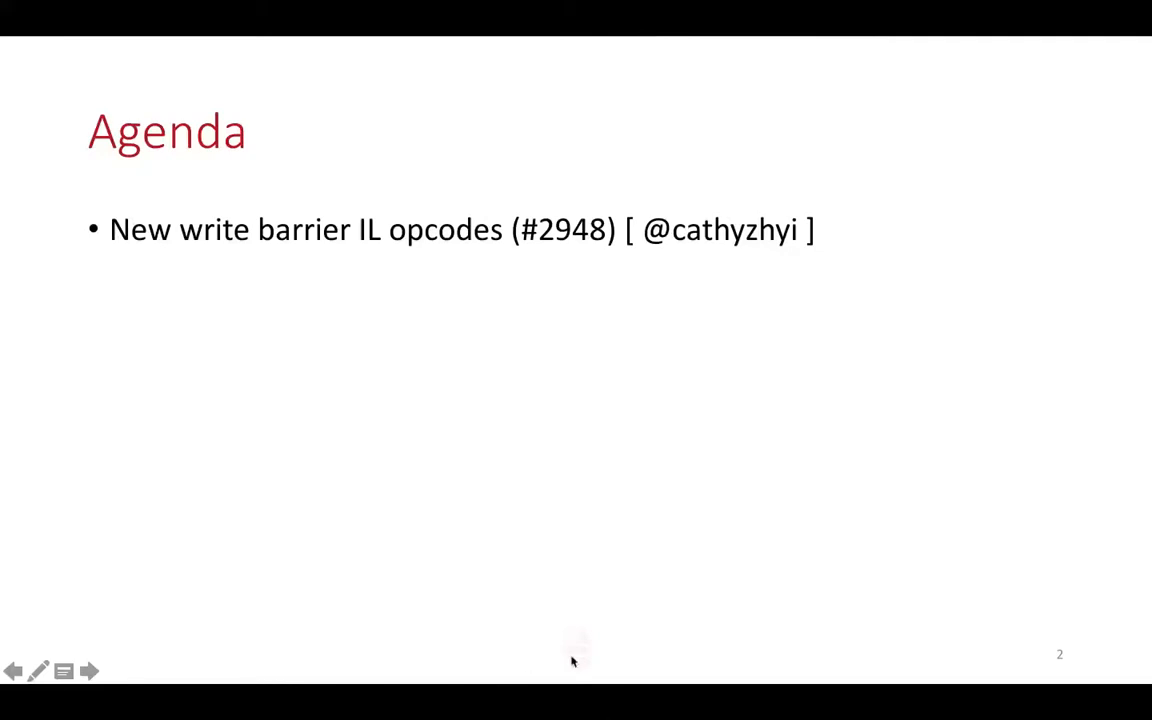
pyautogui.moveTo(520, 272)
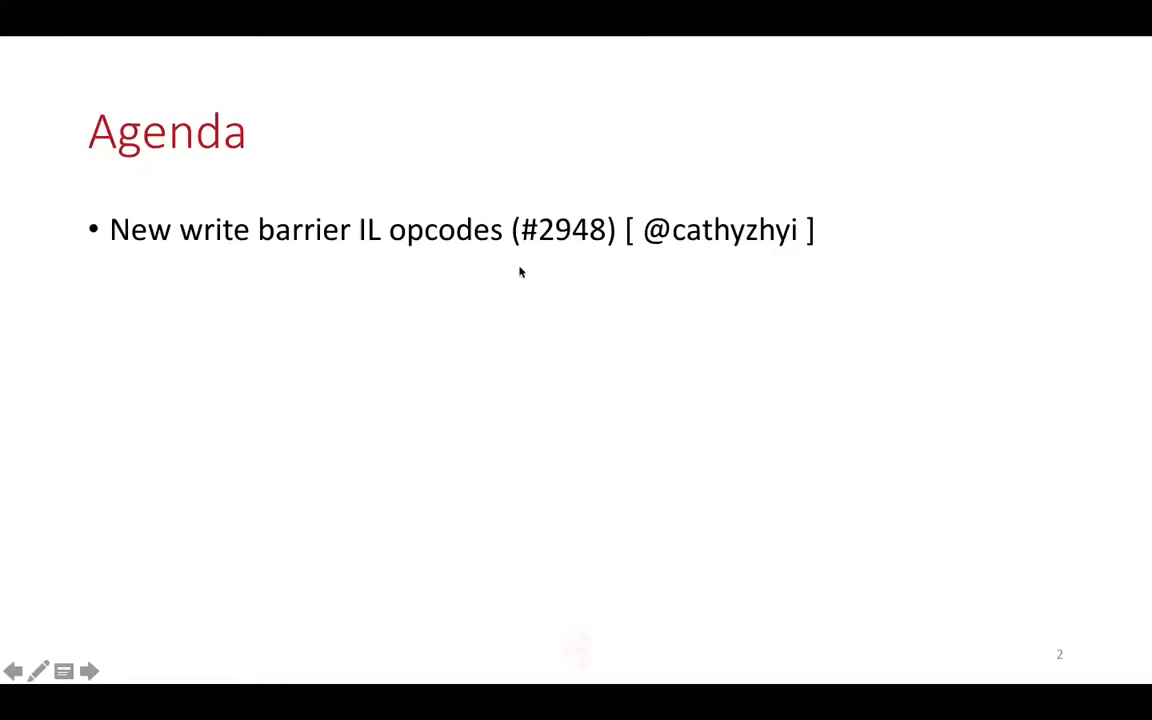
pyautogui.moveTo(388, 128)
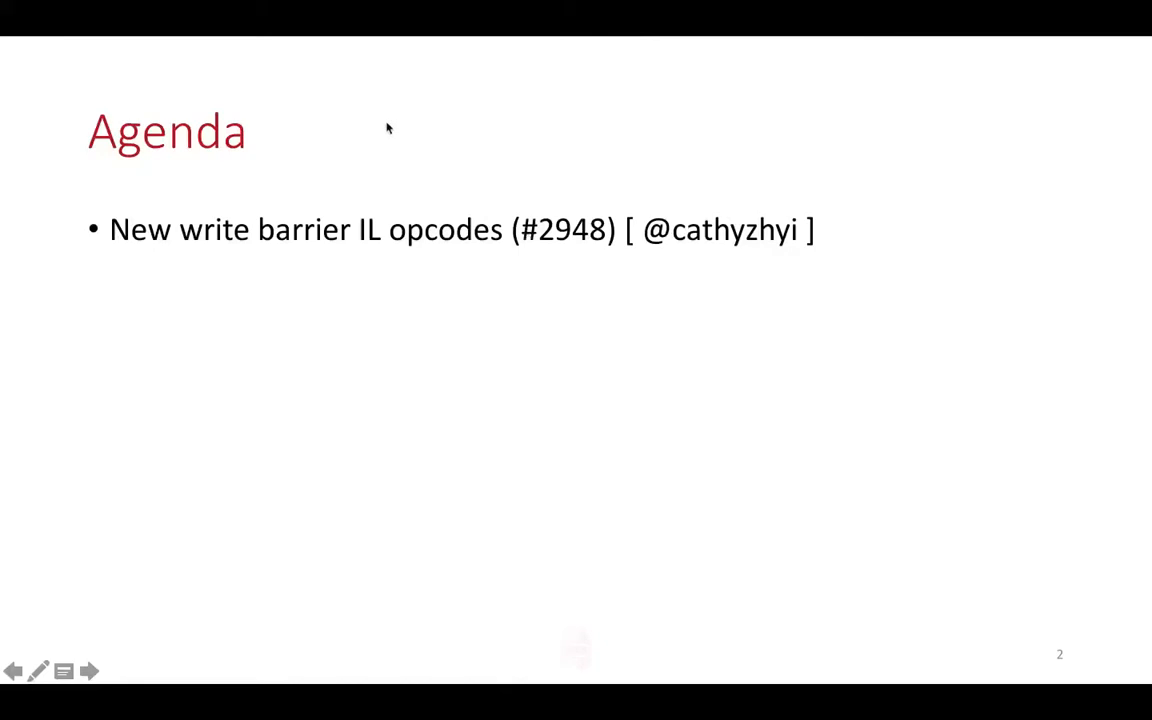
pyautogui.moveTo(320, 138)
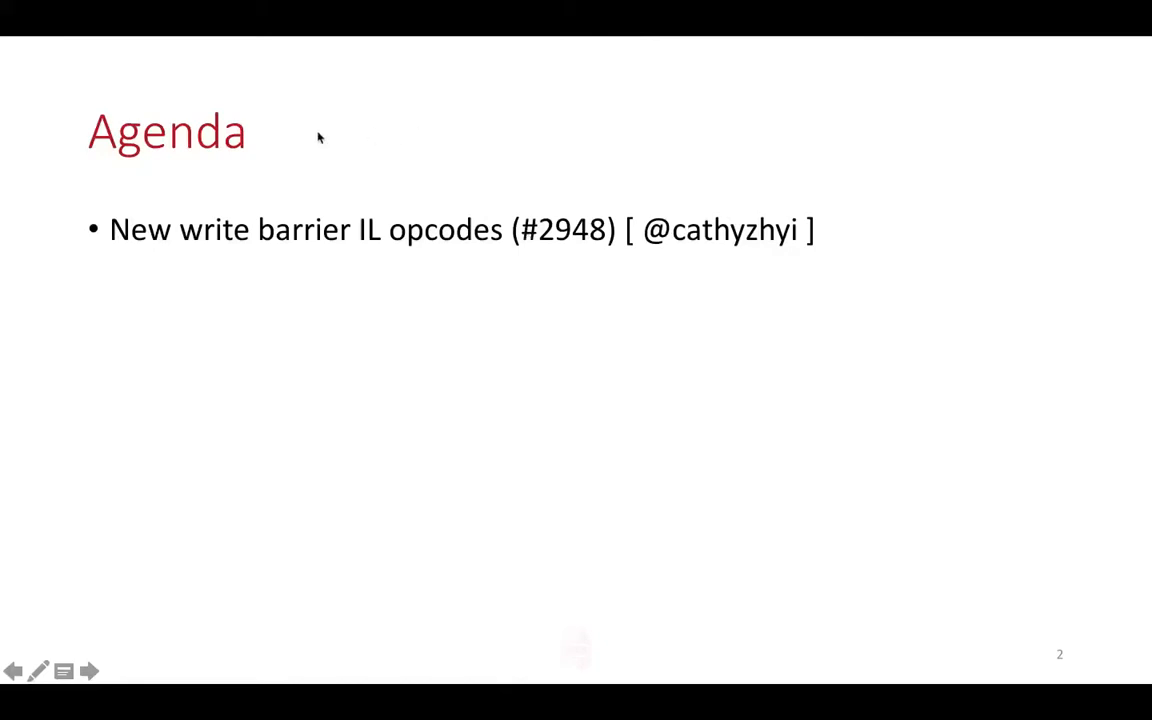
pyautogui.moveTo(388, 188)
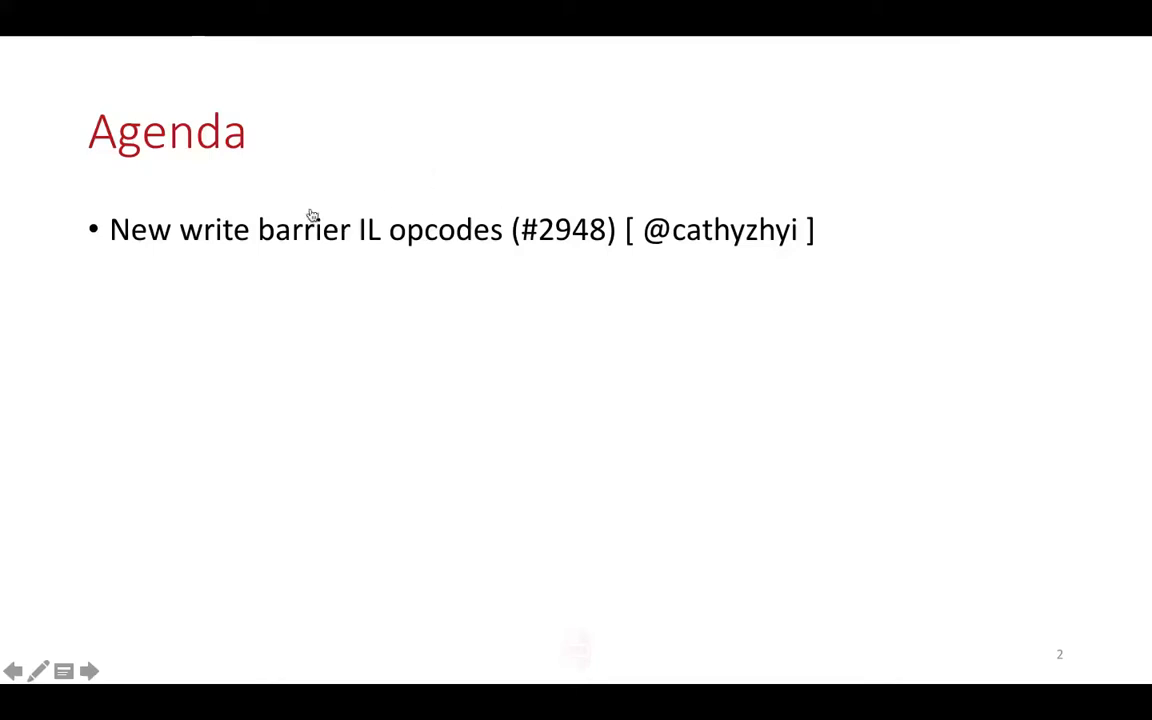
pyautogui.moveTo(418, 374)
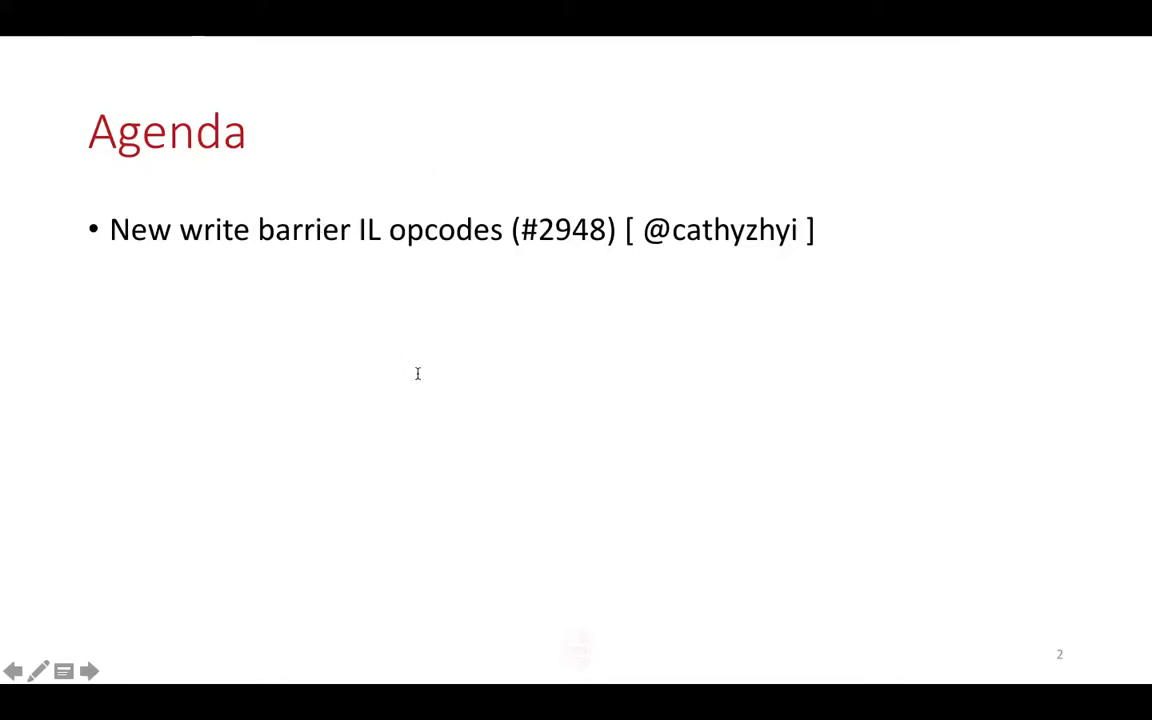
pyautogui.moveTo(436, 406)
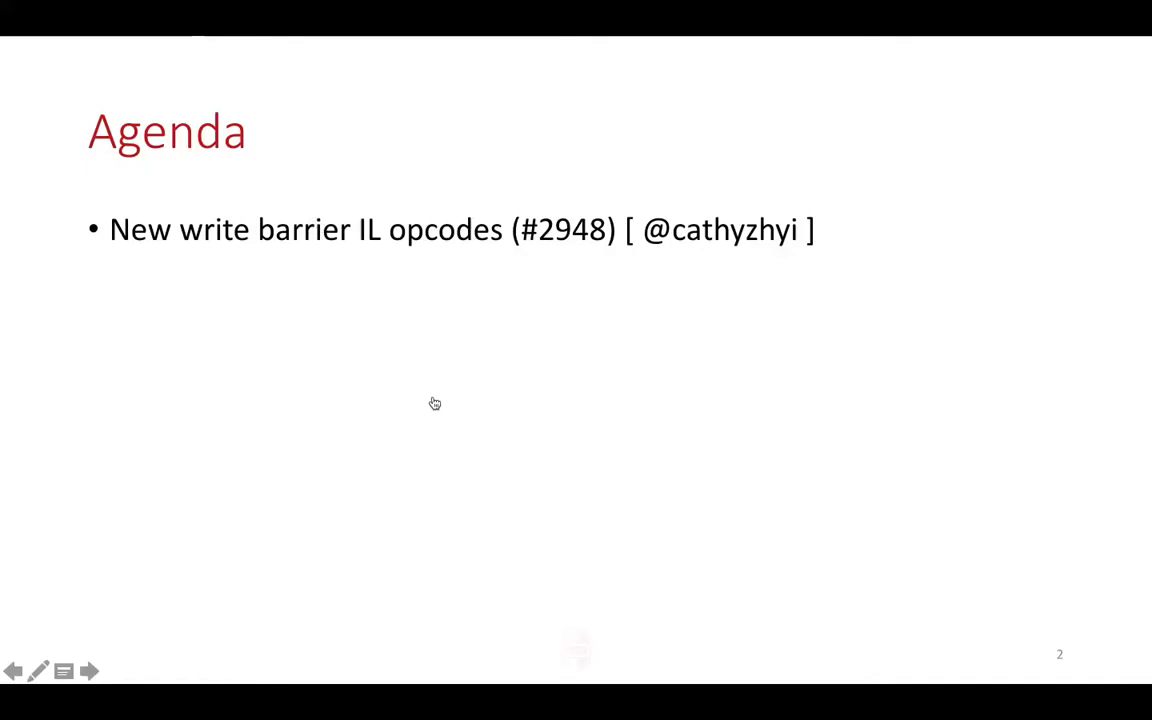
pyautogui.moveTo(444, 396)
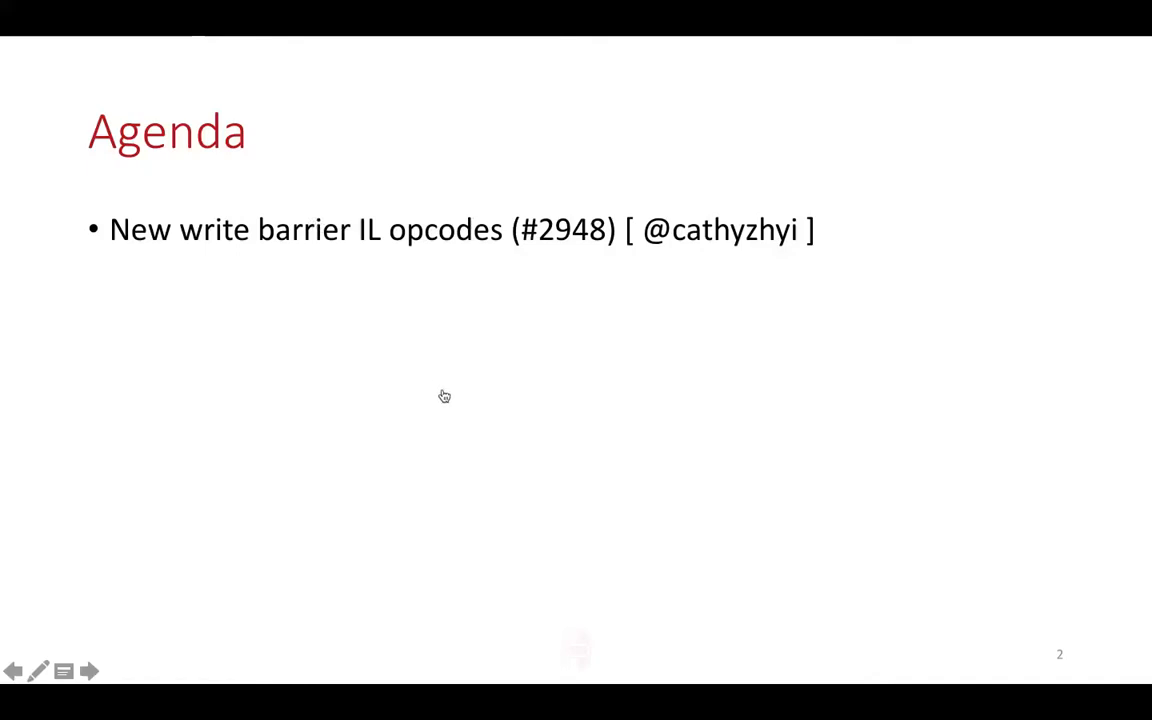
pyautogui.moveTo(628, 372)
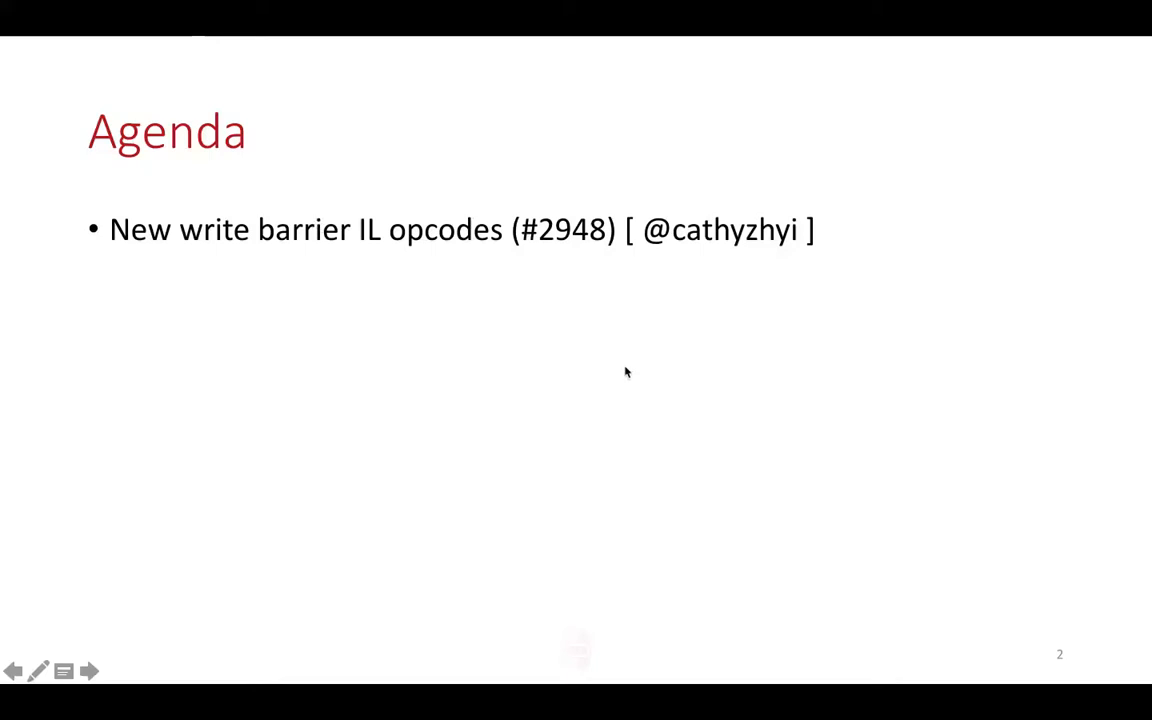
pyautogui.moveTo(868, 408)
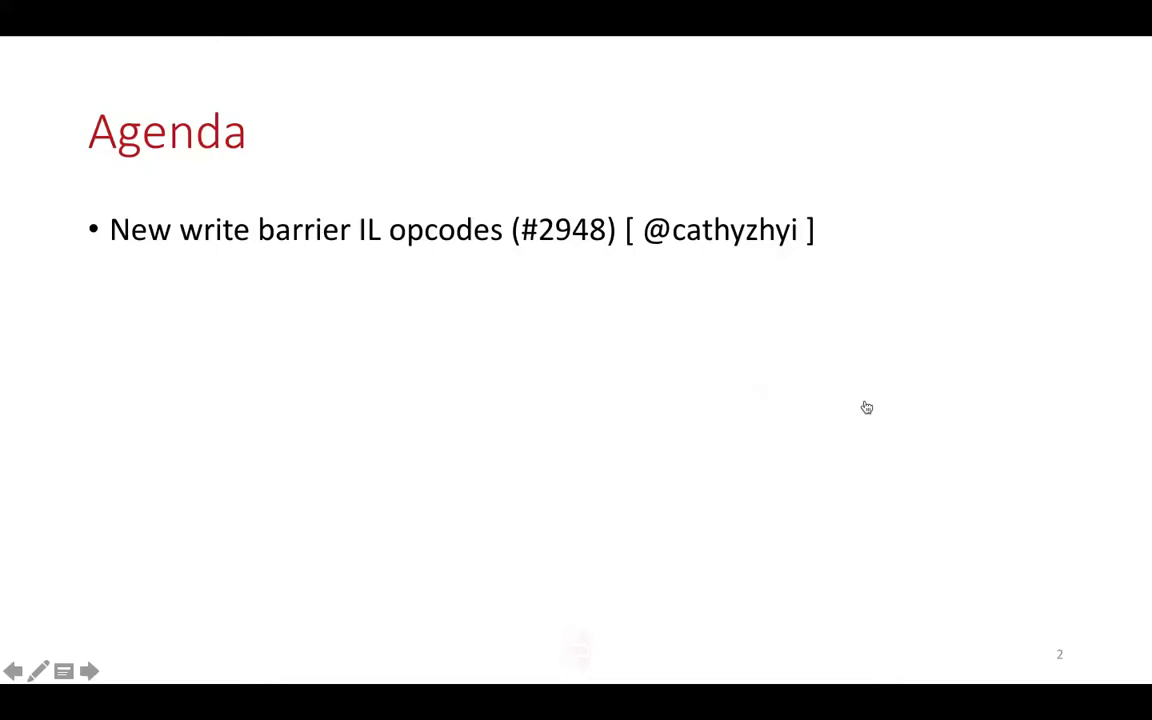
pyautogui.moveTo(868, 404)
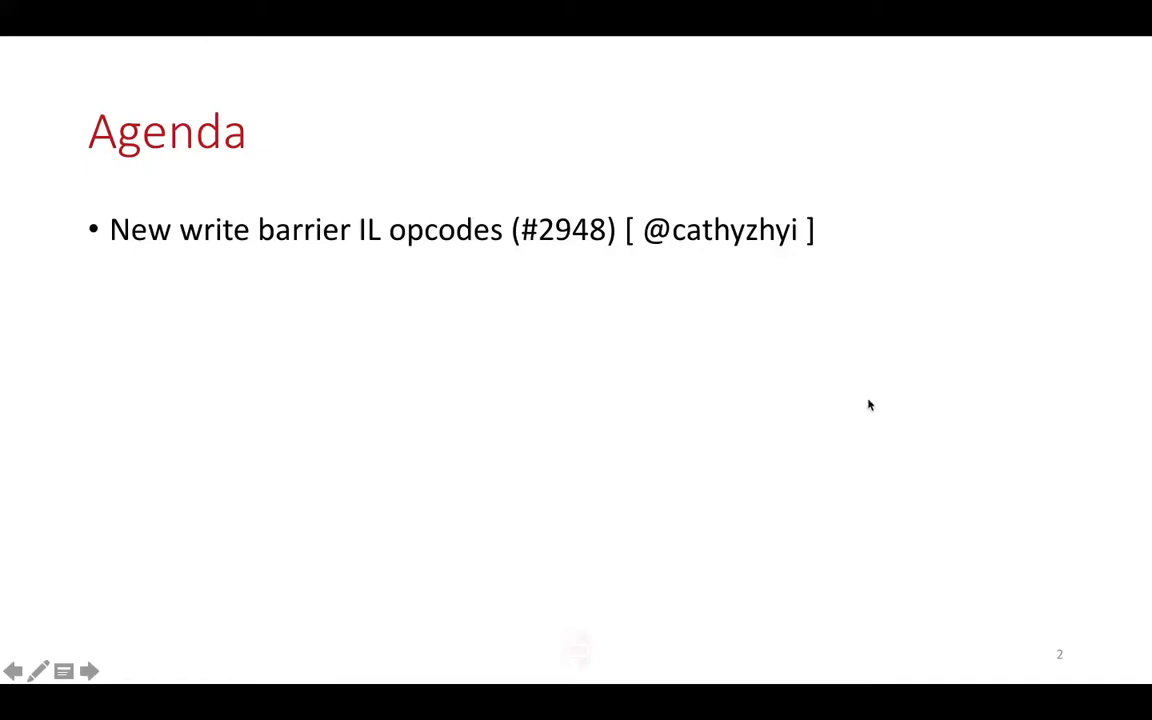
pyautogui.moveTo(896, 296)
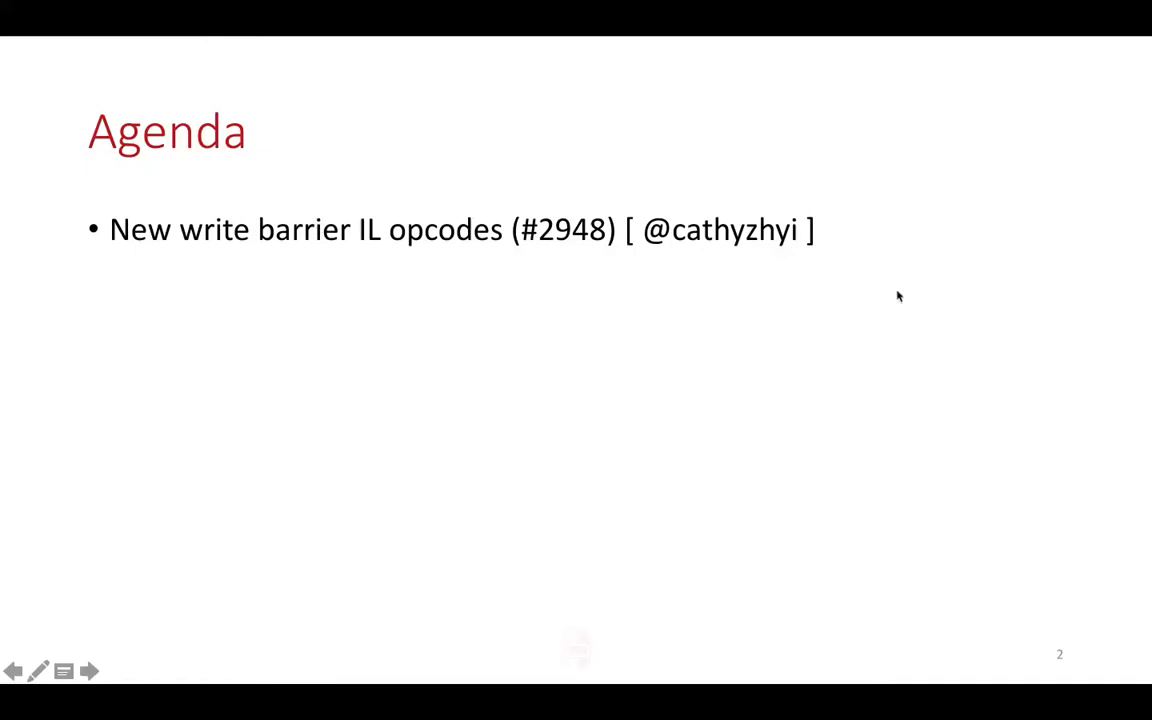
pyautogui.moveTo(730, 304)
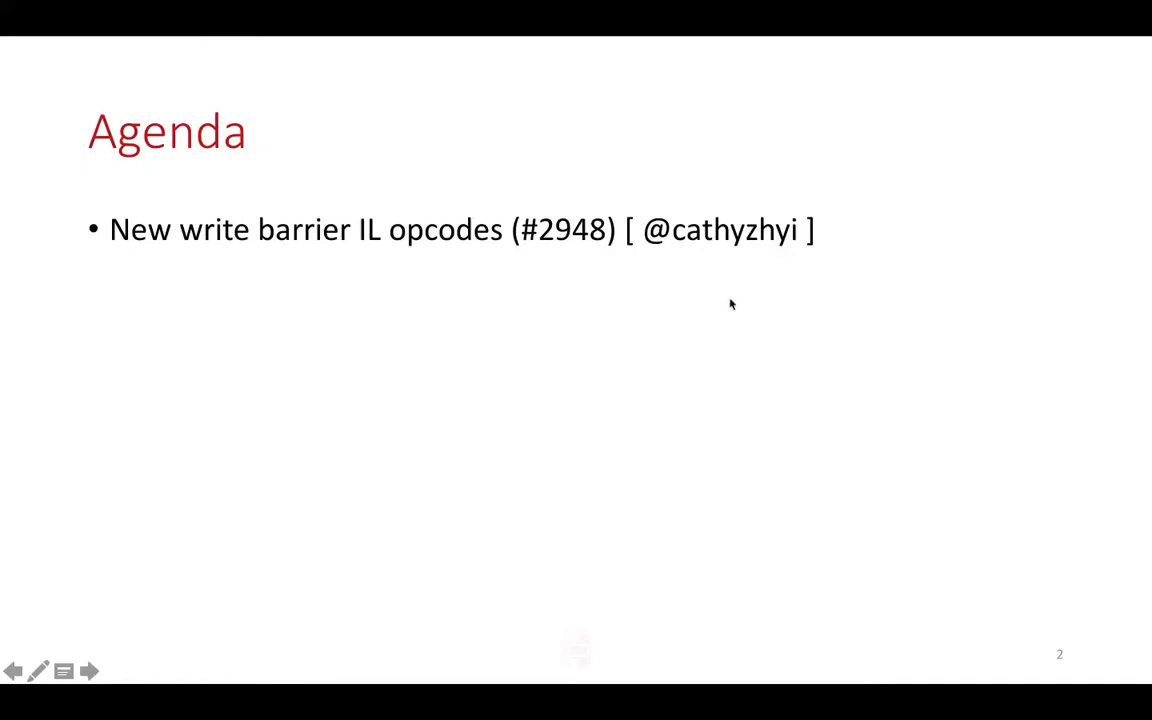
pyautogui.moveTo(626, 494)
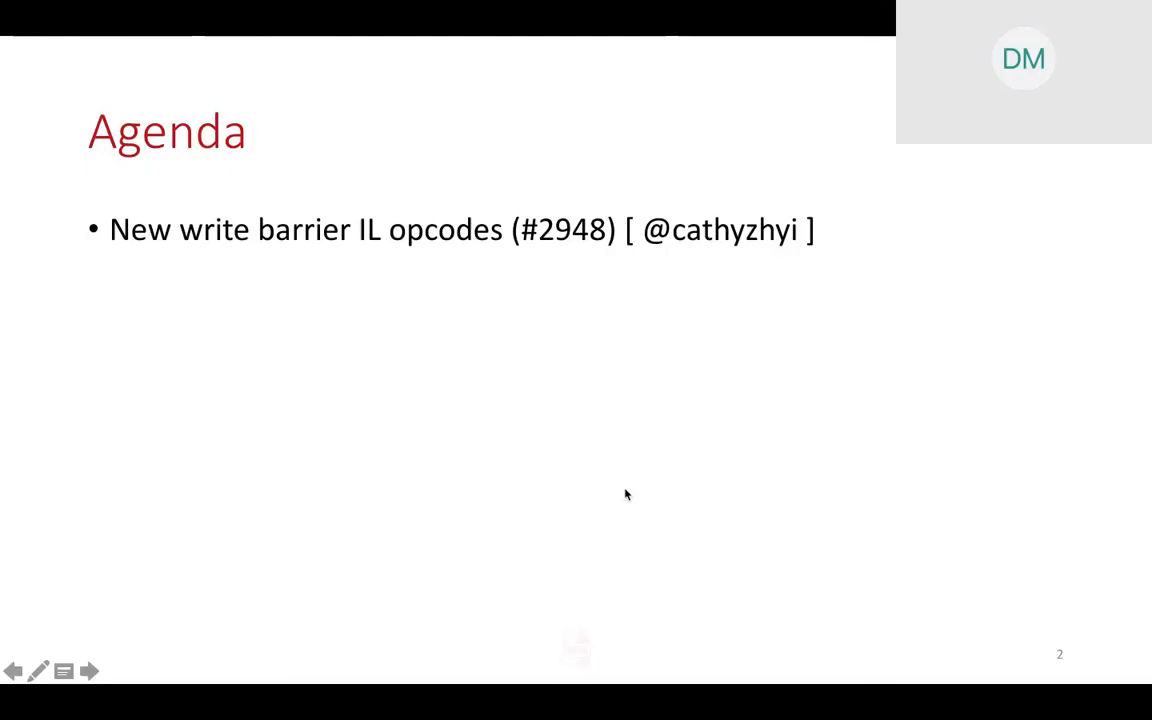
pyautogui.moveTo(730, 122)
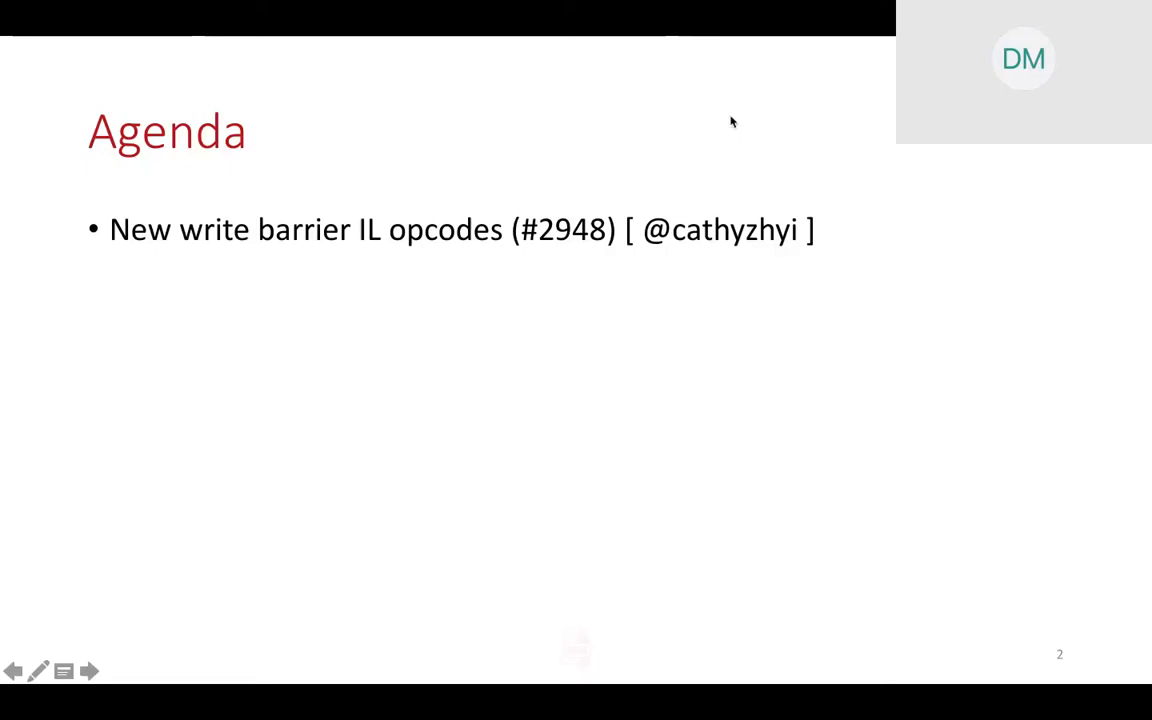
pyautogui.moveTo(776, 188)
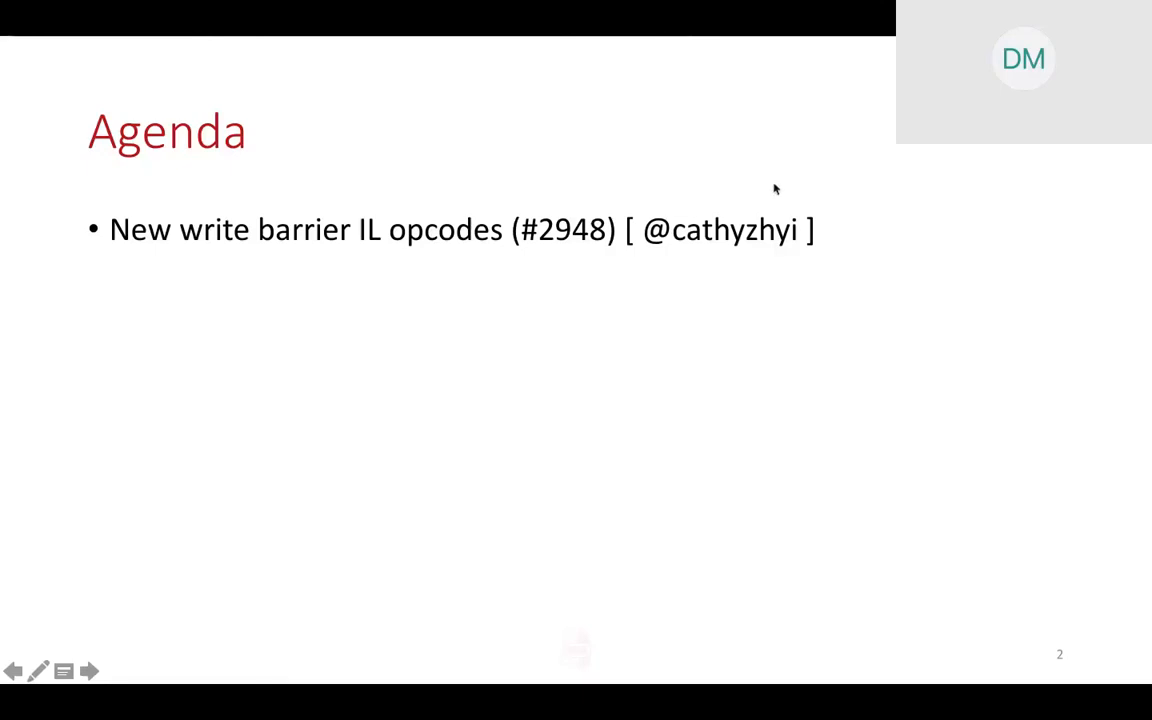
pyautogui.moveTo(780, 176)
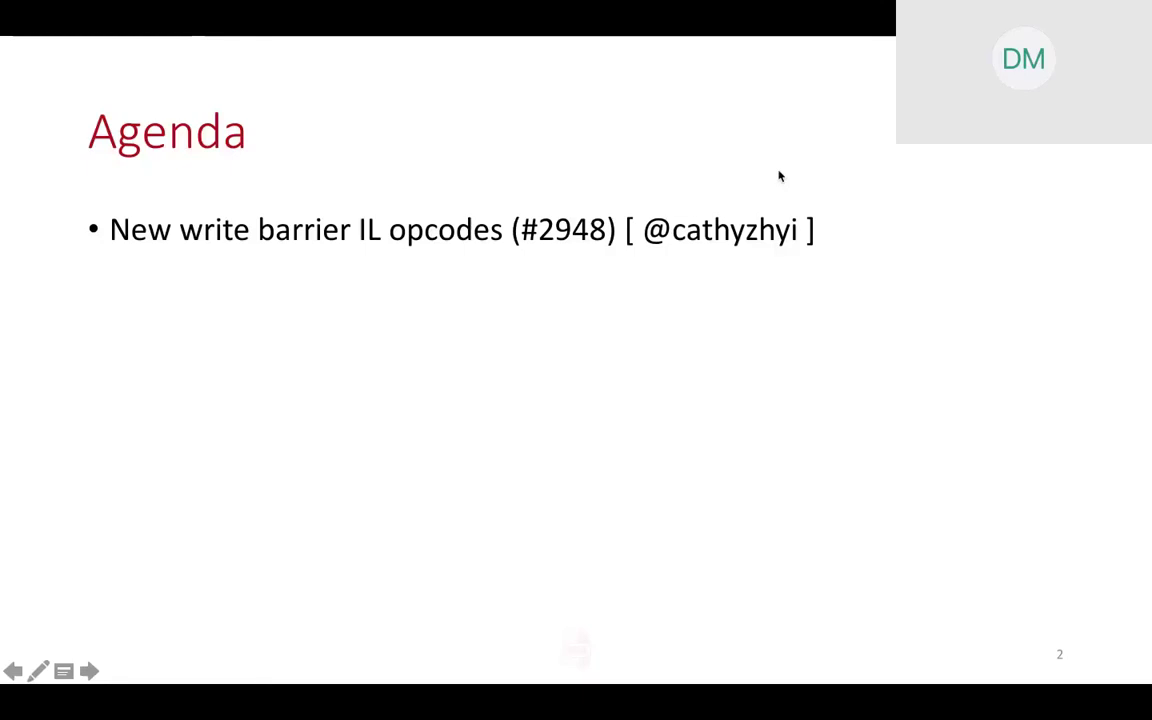
pyautogui.moveTo(732, 8)
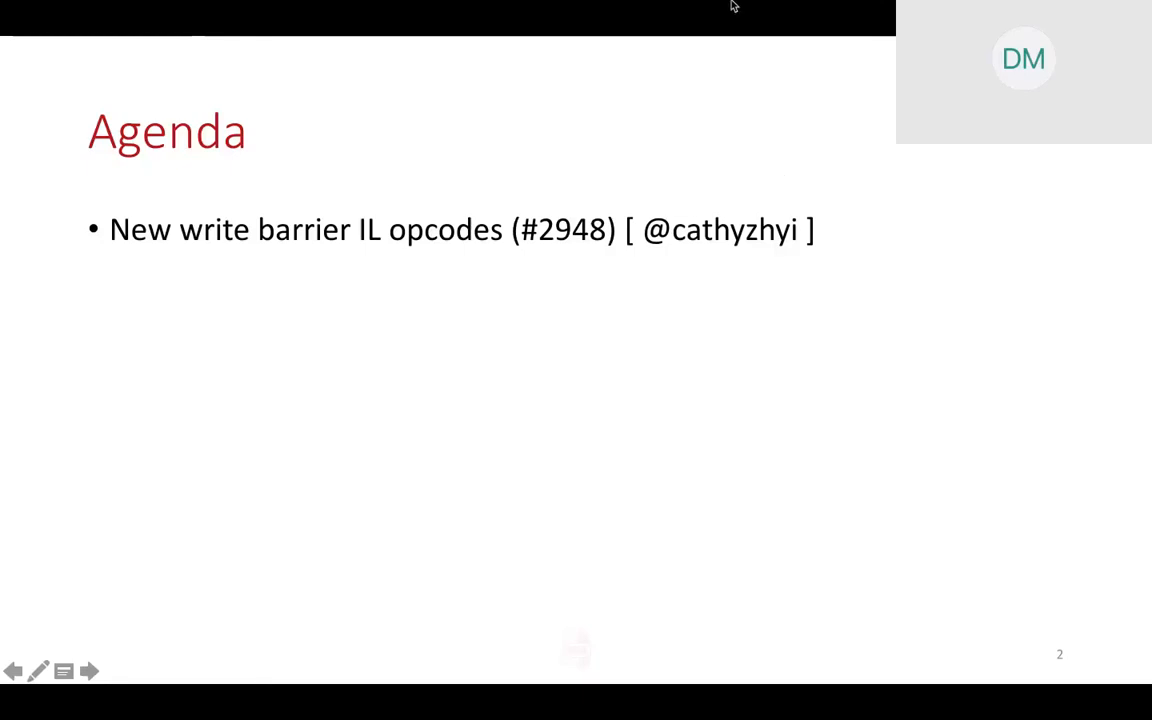
pyautogui.moveTo(556, 28)
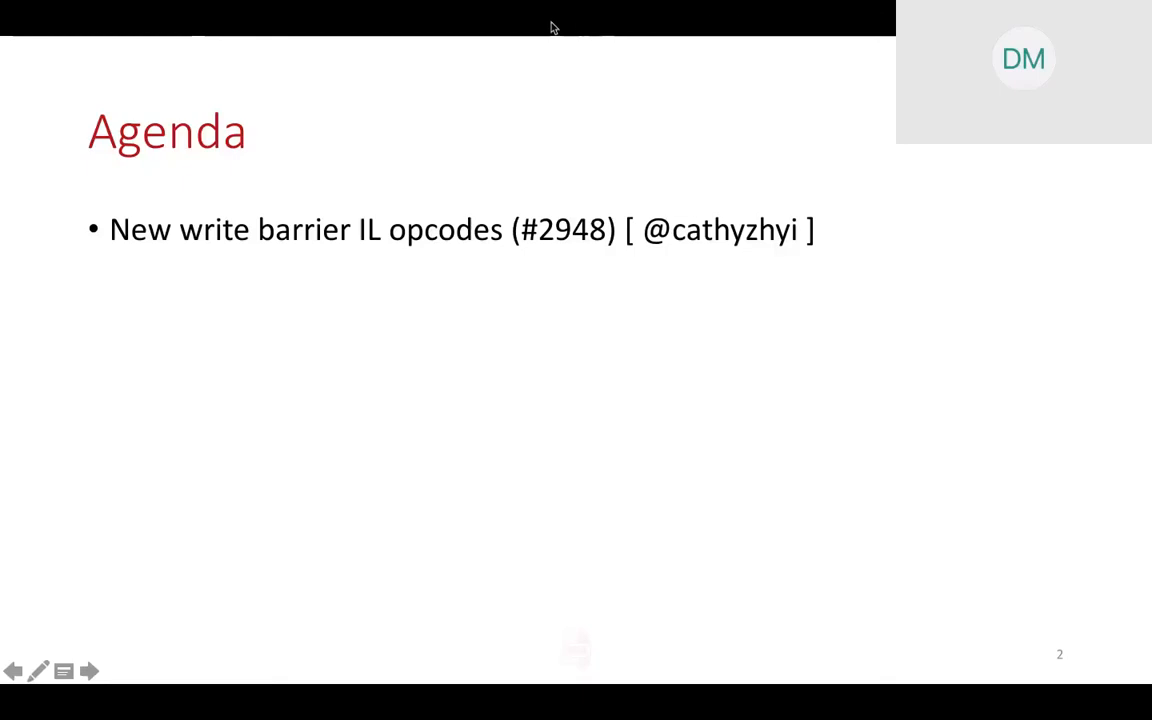
pyautogui.moveTo(638, 46)
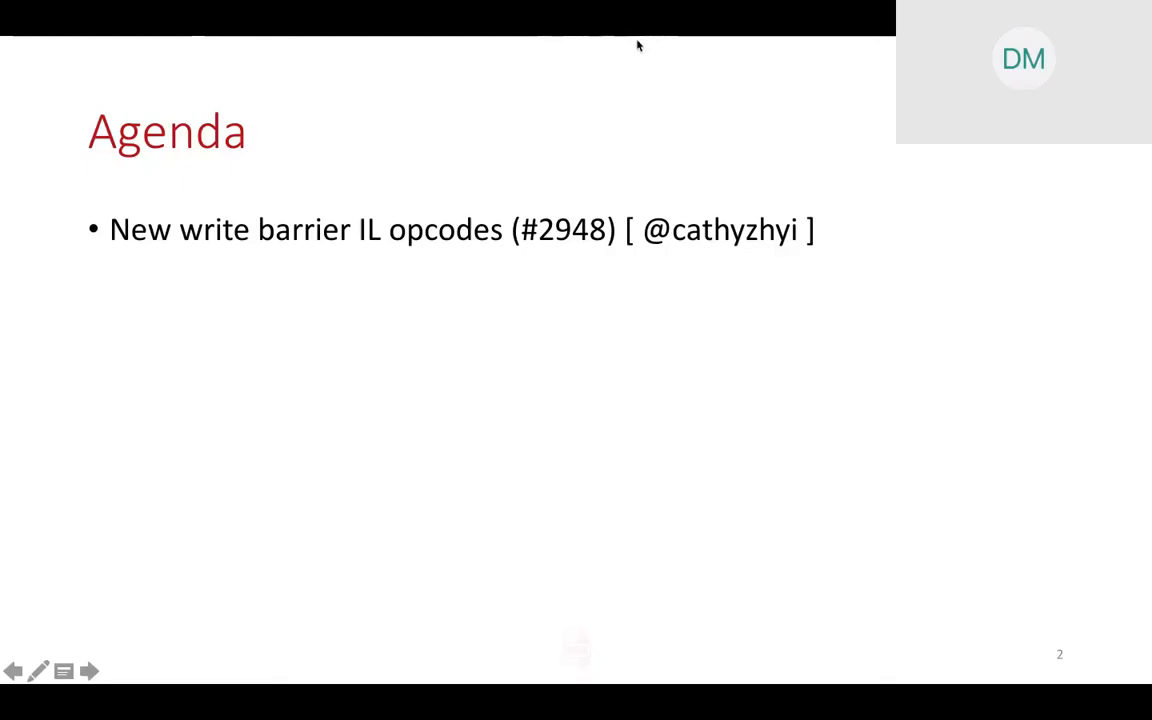
pyautogui.moveTo(624, 38)
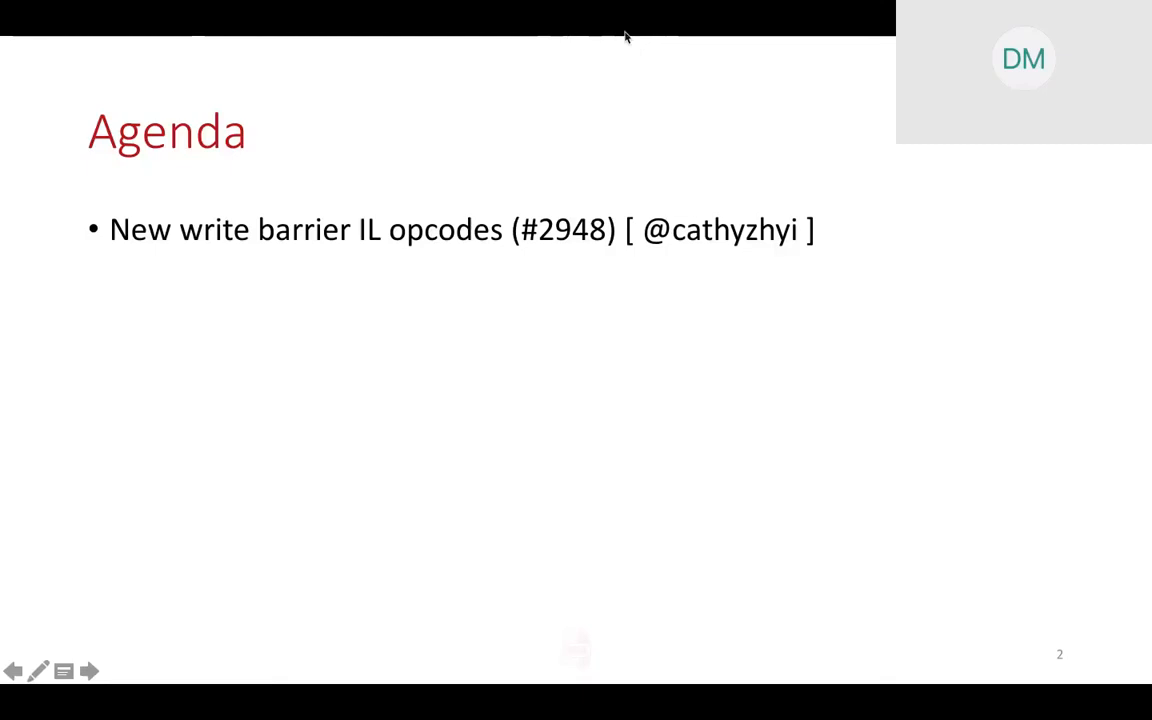
pyautogui.moveTo(630, 38)
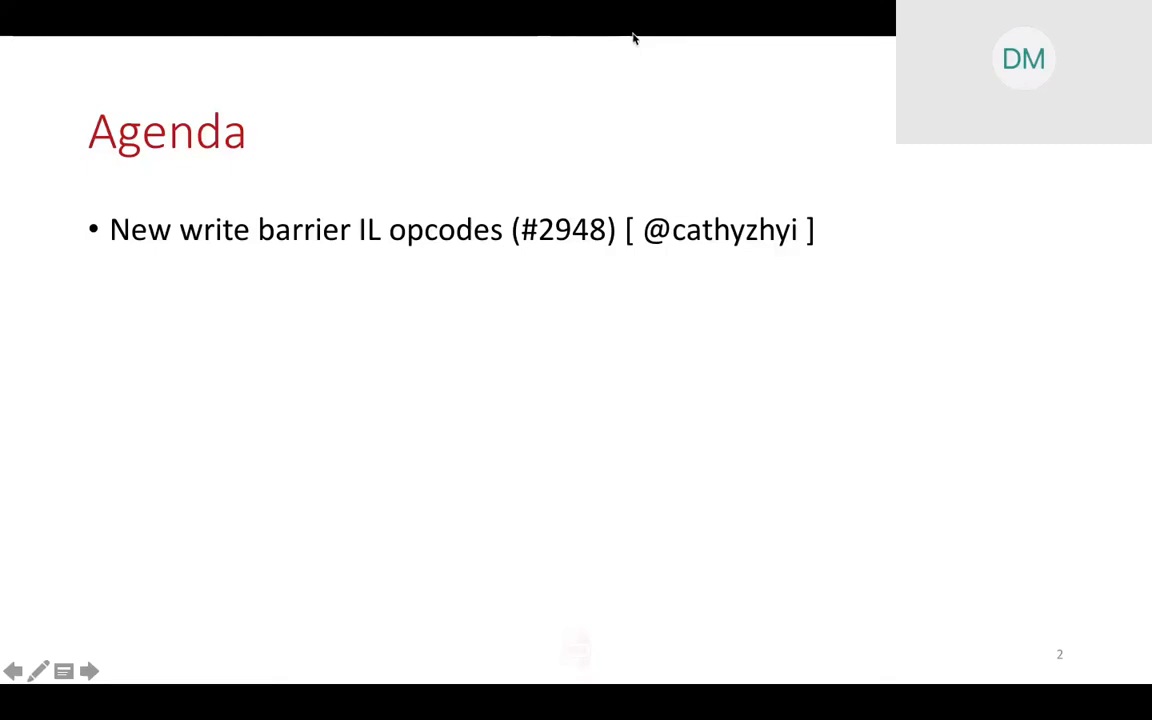
pyautogui.moveTo(630, 276)
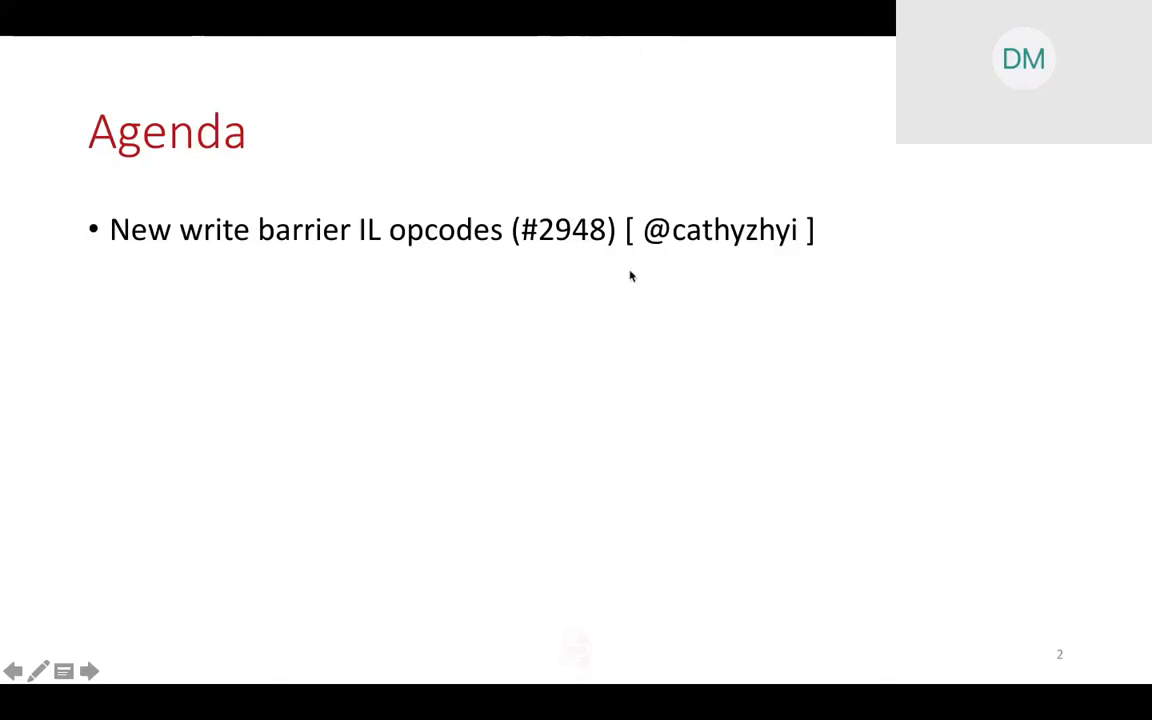